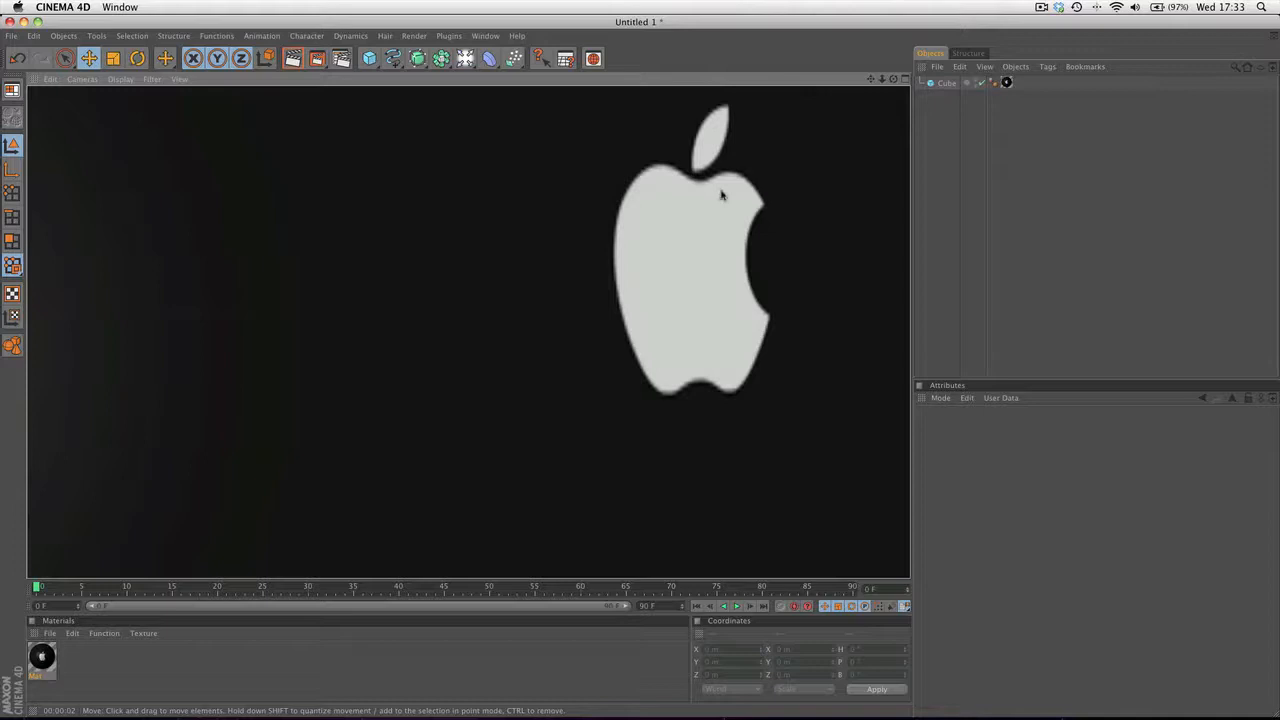
mouse_move(722, 231)
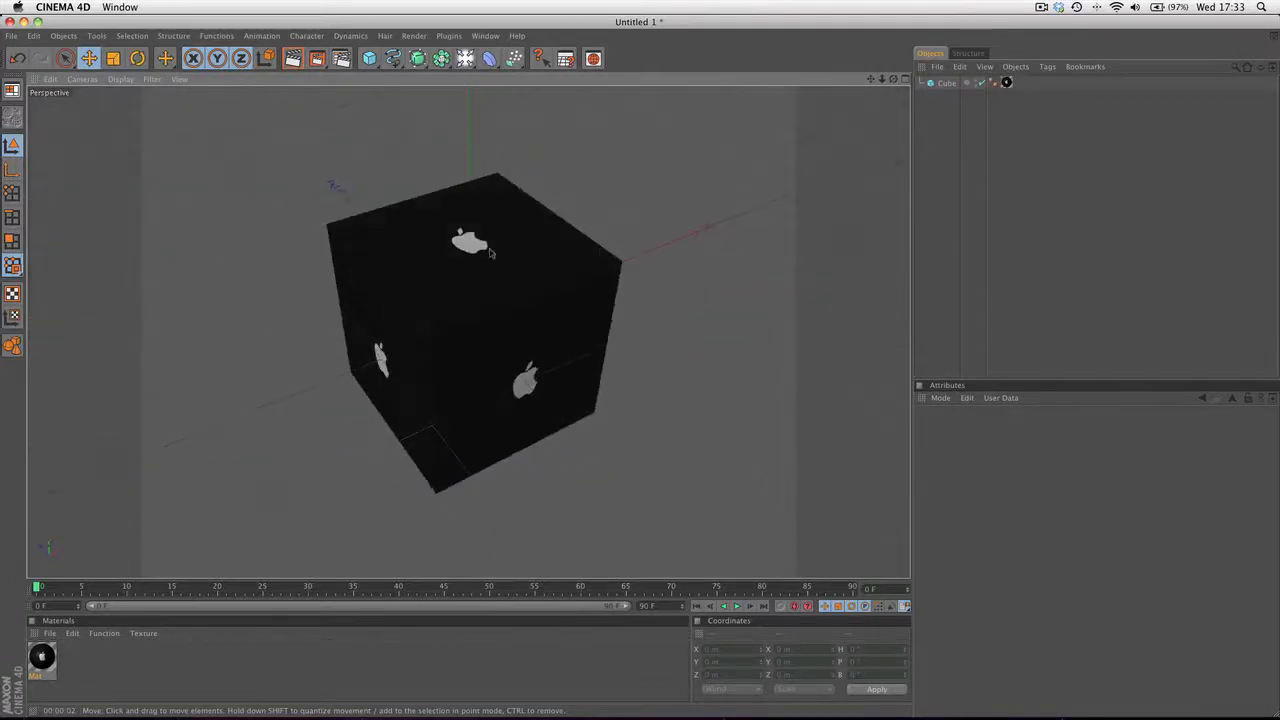
Select the Cube object to show its 200 m size on each axis in Attributes.
click(946, 83)
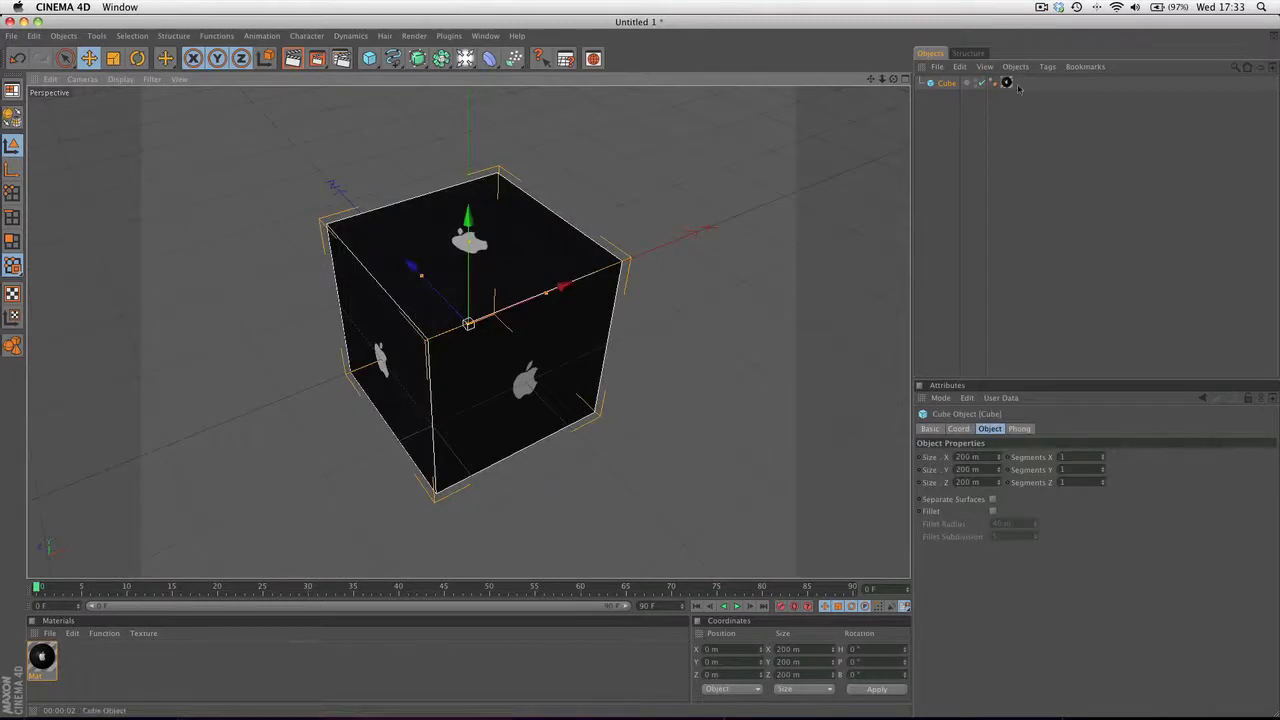
click(1007, 83)
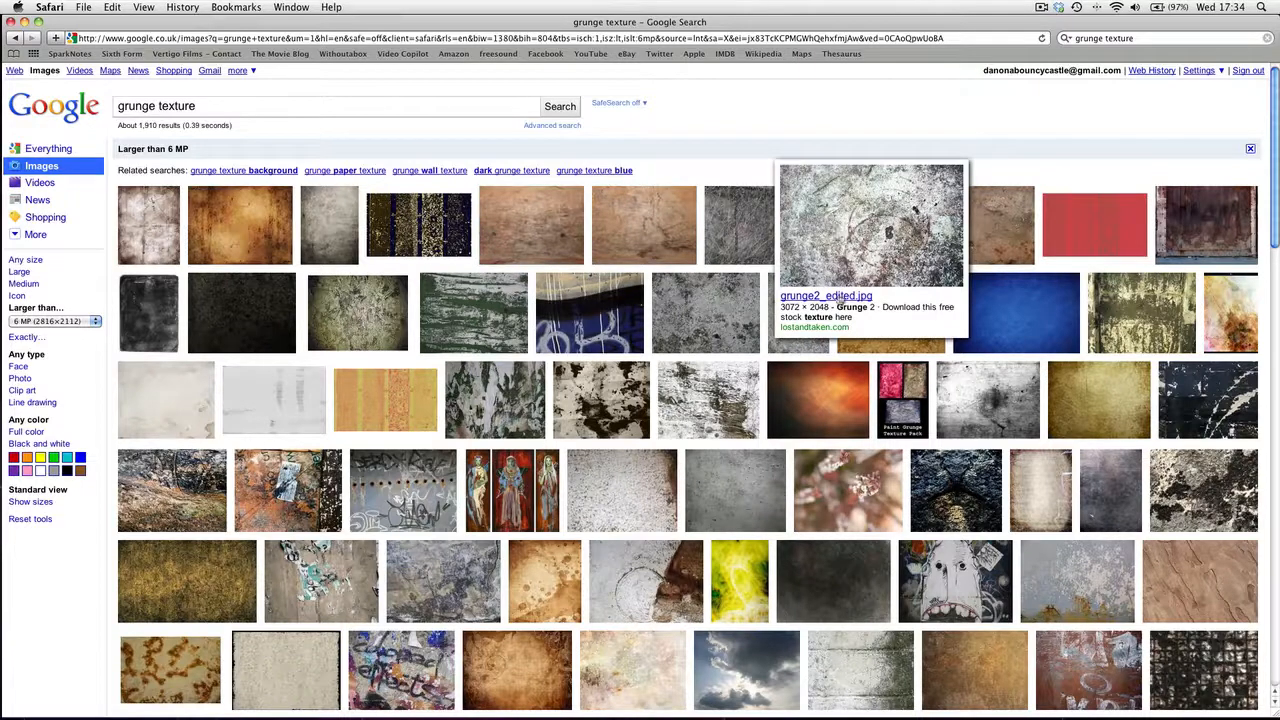
Apply the 'Larger than 6 MP' size filter to the grunge texture image results.
click(870, 225)
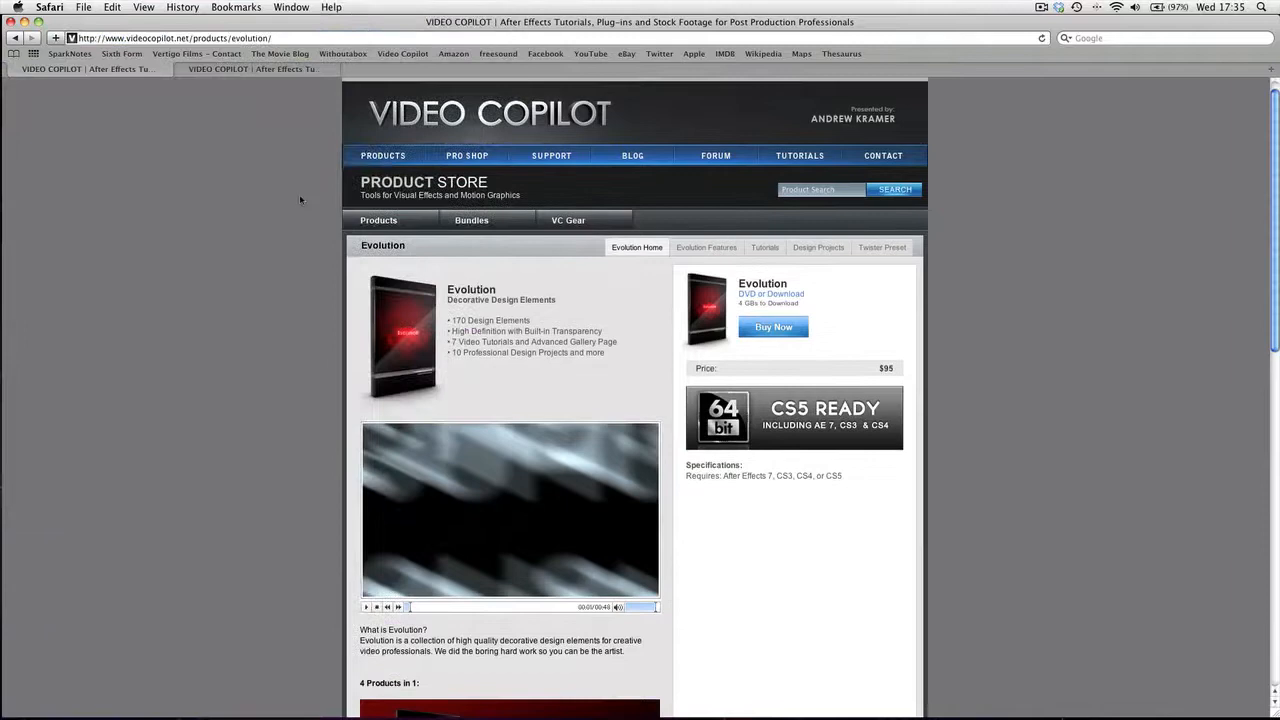
Scroll down the Evolution page and follow the link to the $49 Riot Gear pack.
scroll(down, 3)
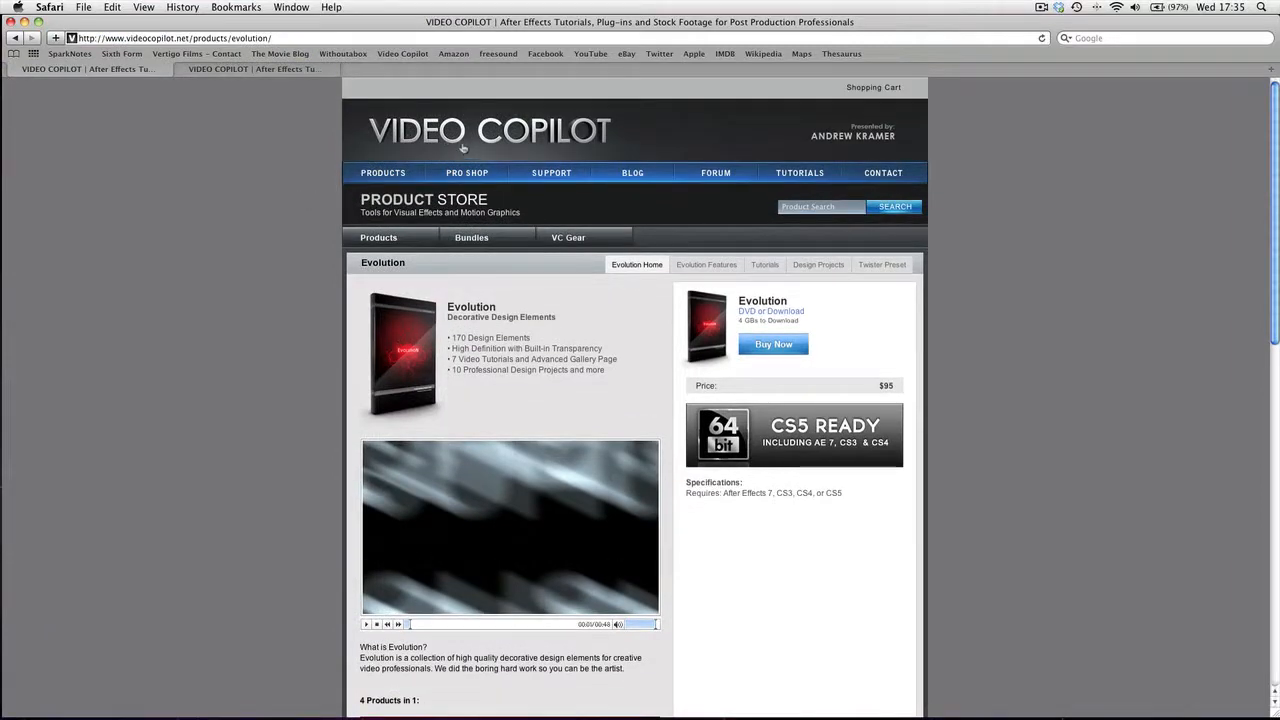
scroll(down, 3)
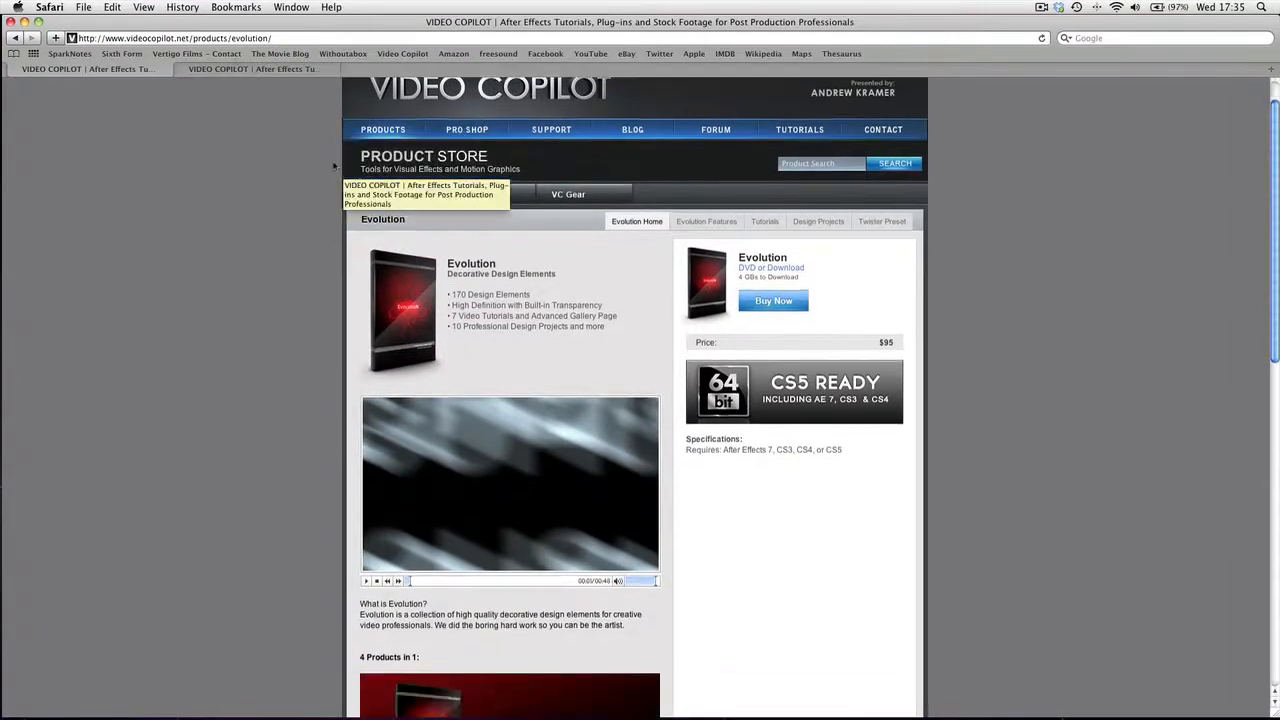
scroll(down, 3)
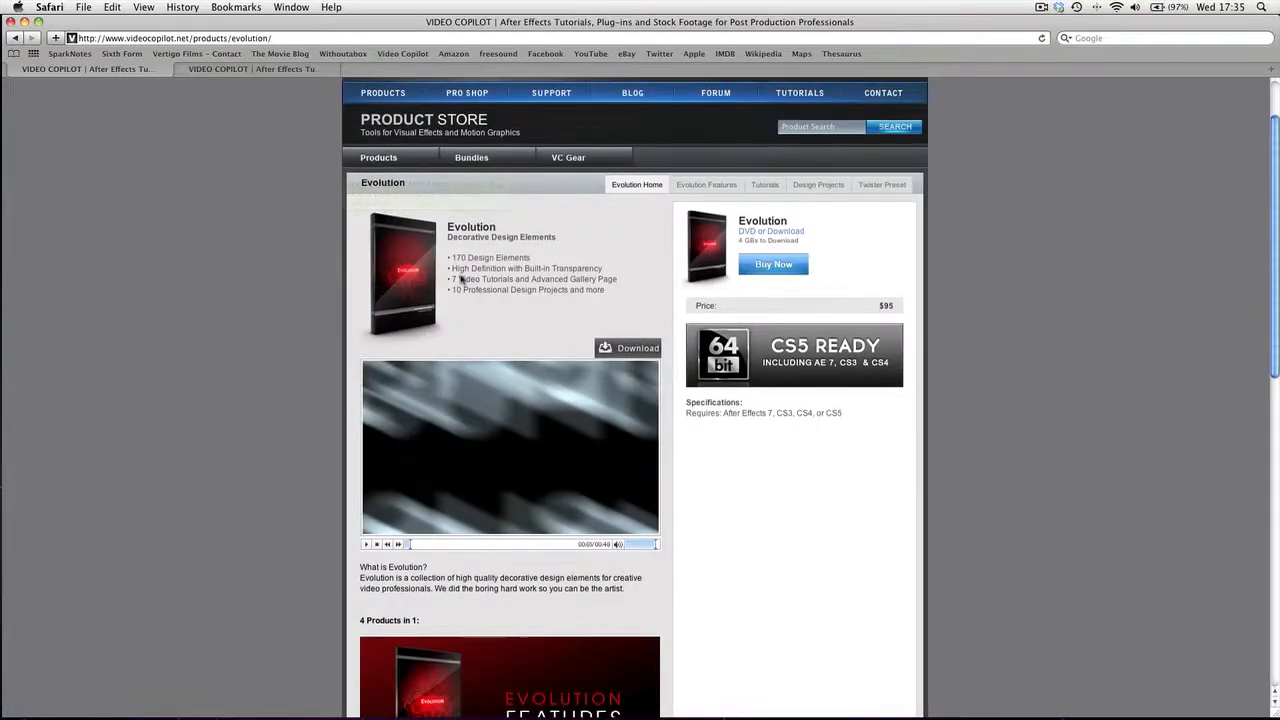
scroll(down, 3)
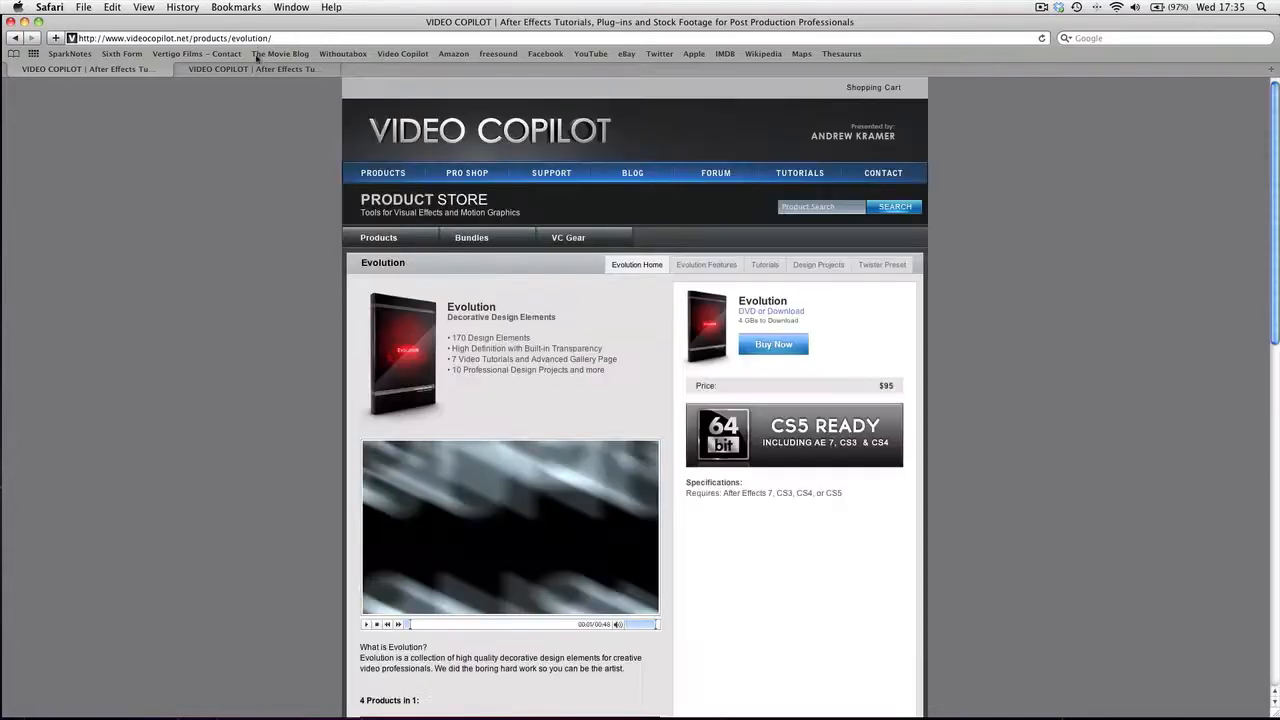
click(251, 69)
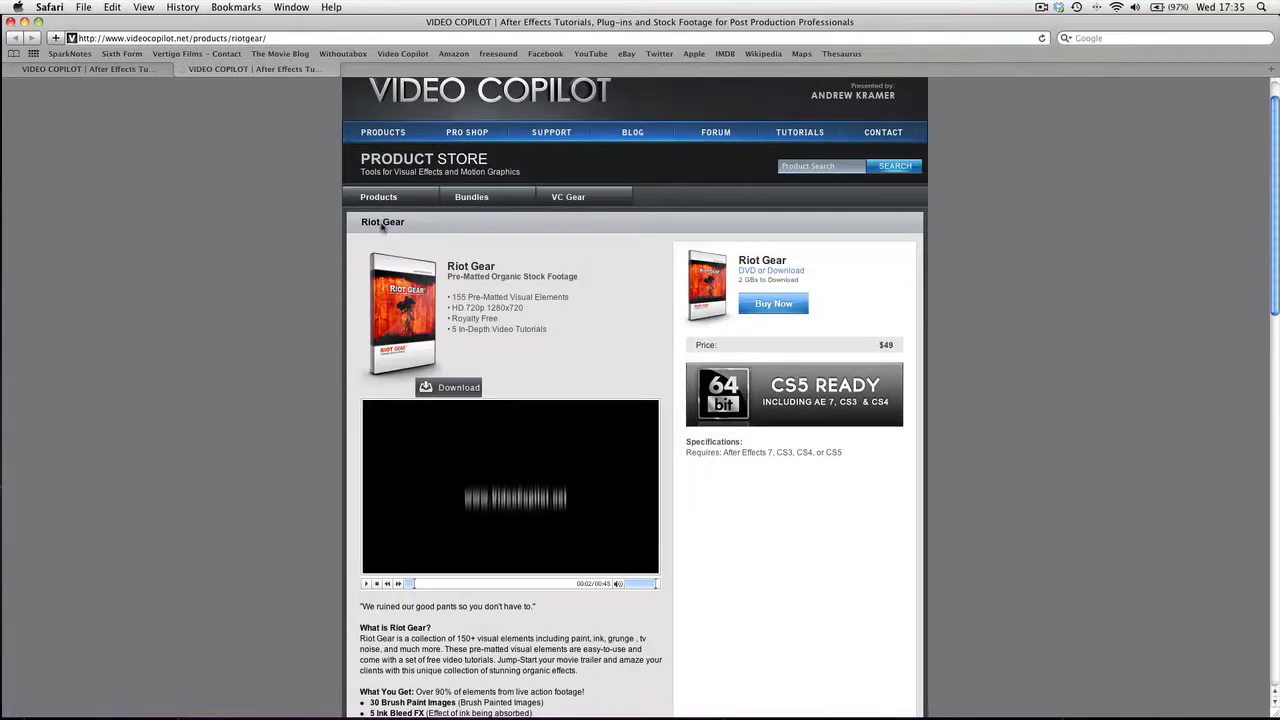
scroll(down, 3)
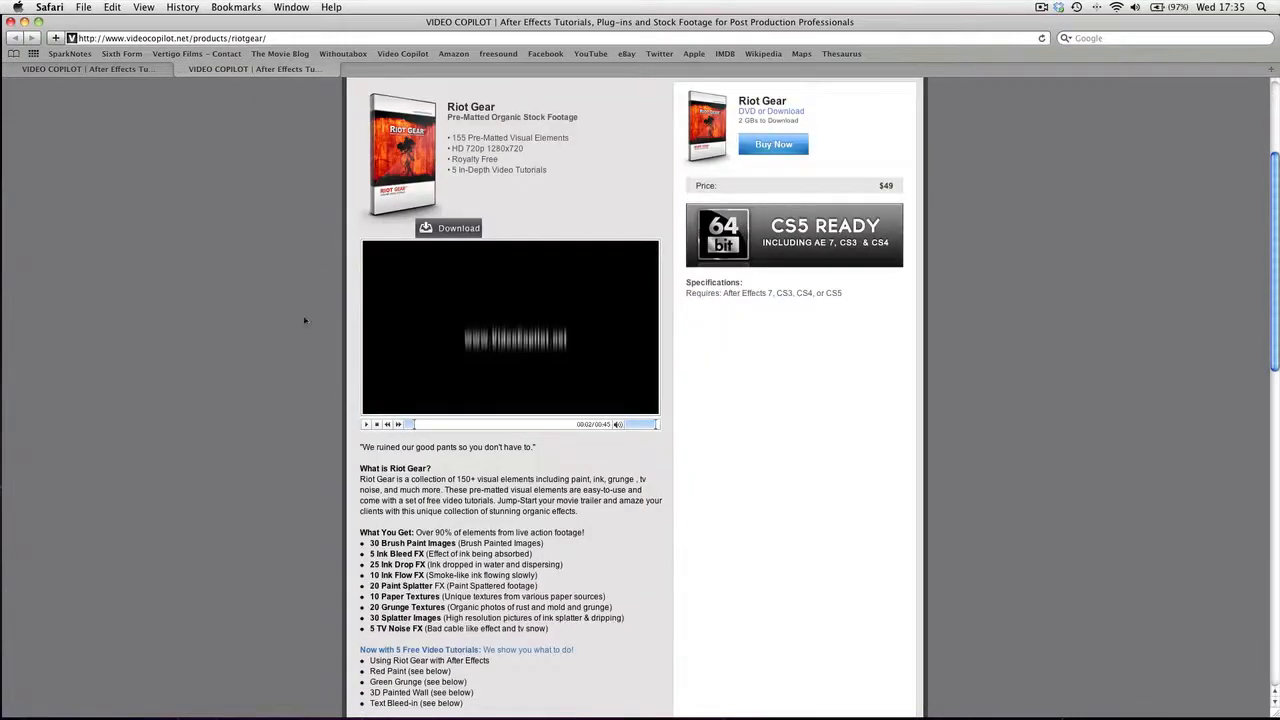
scroll(down, 3)
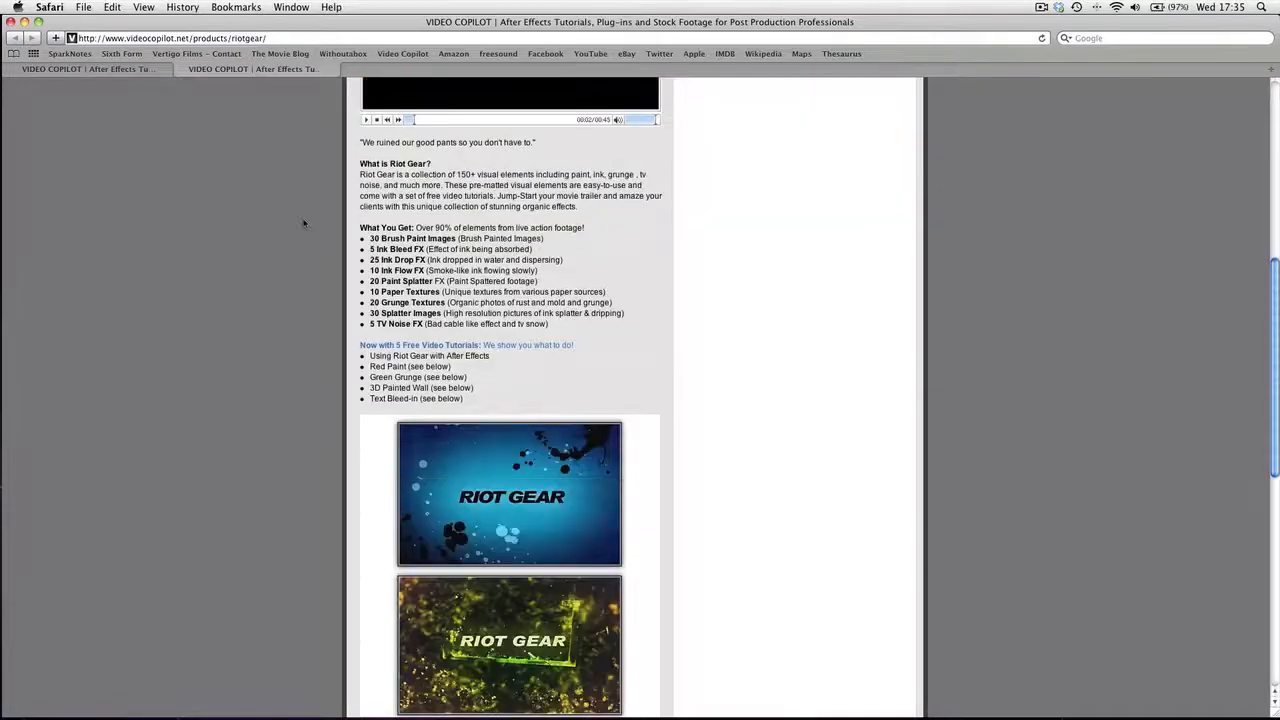
scroll(down, 3)
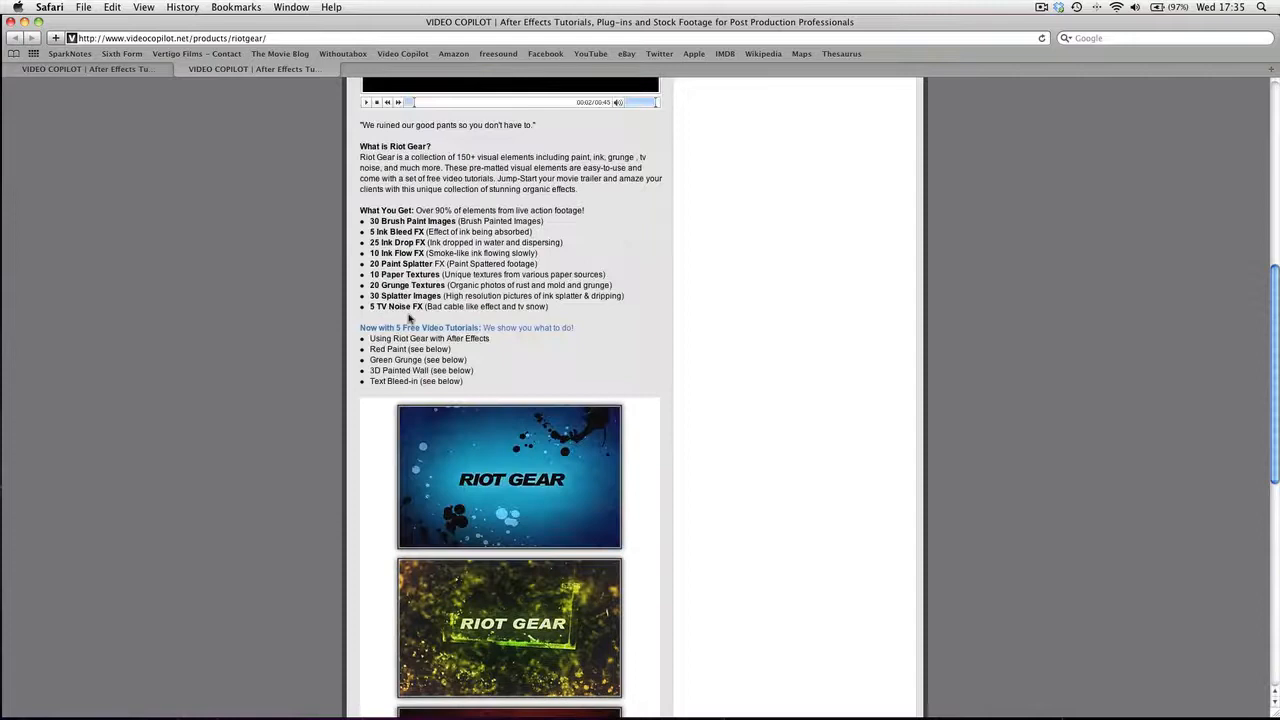
mouse_move(519, 341)
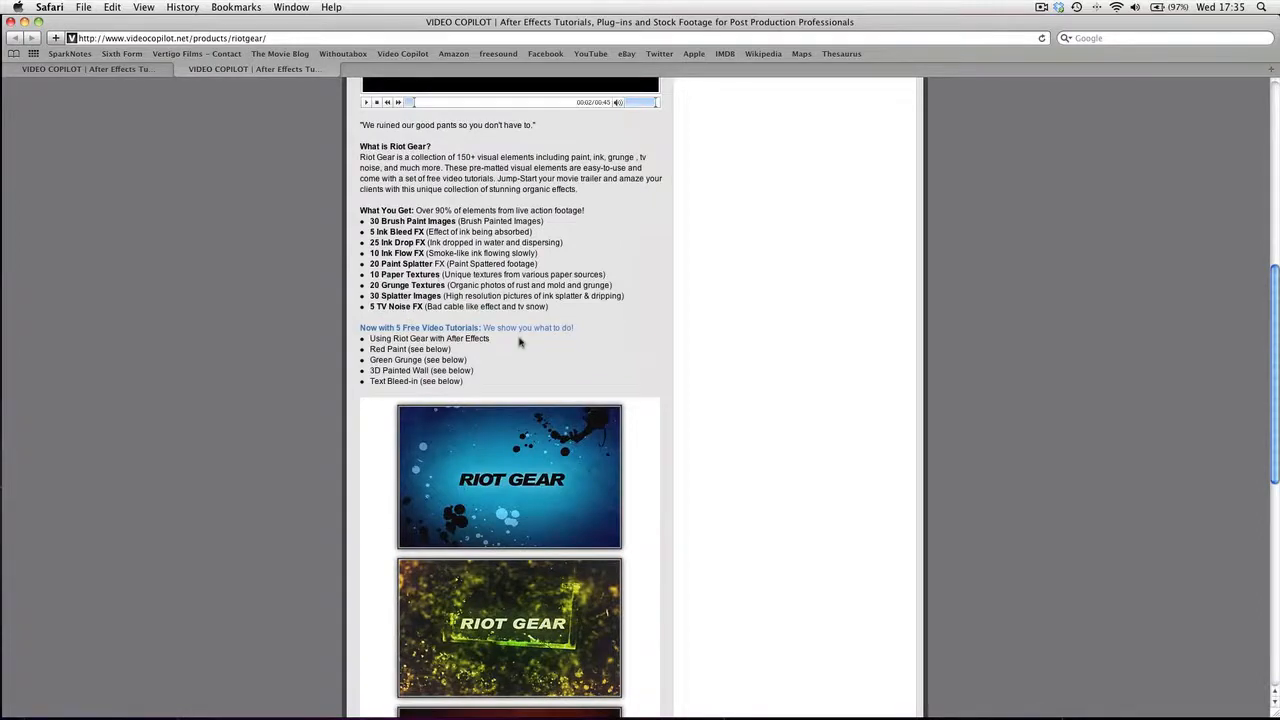
scroll(down, 3)
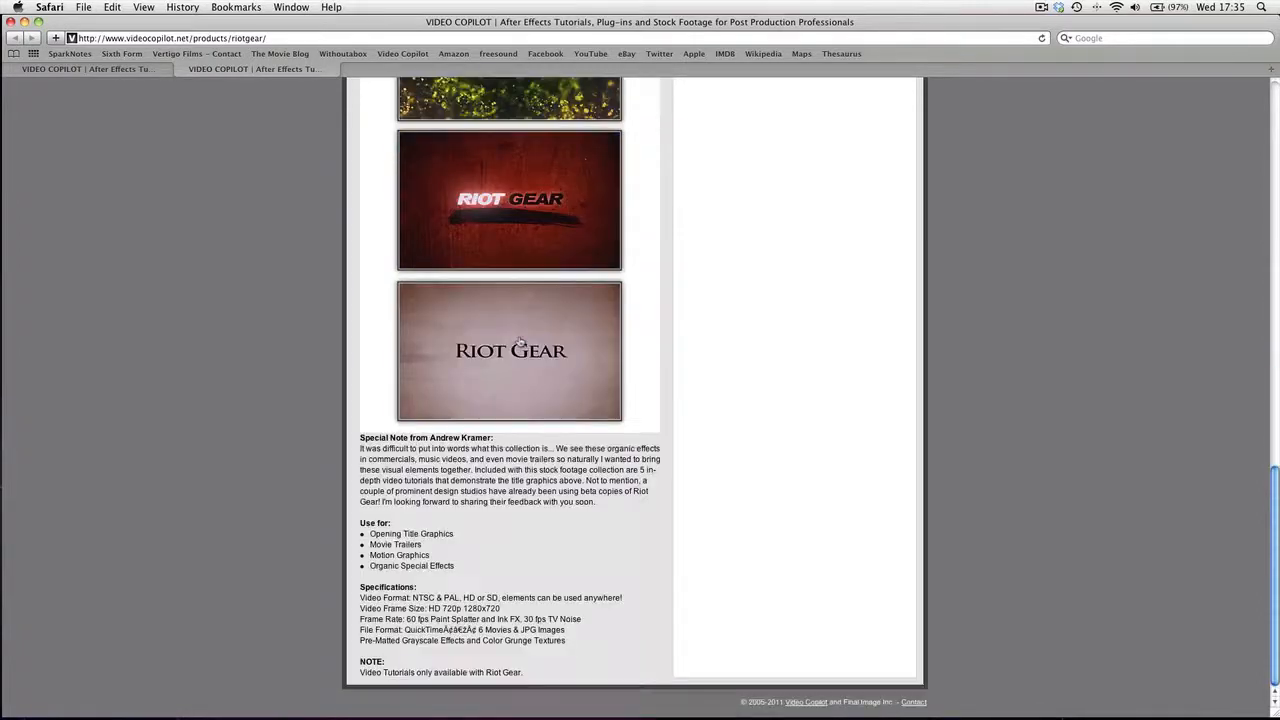
scroll(up, 3)
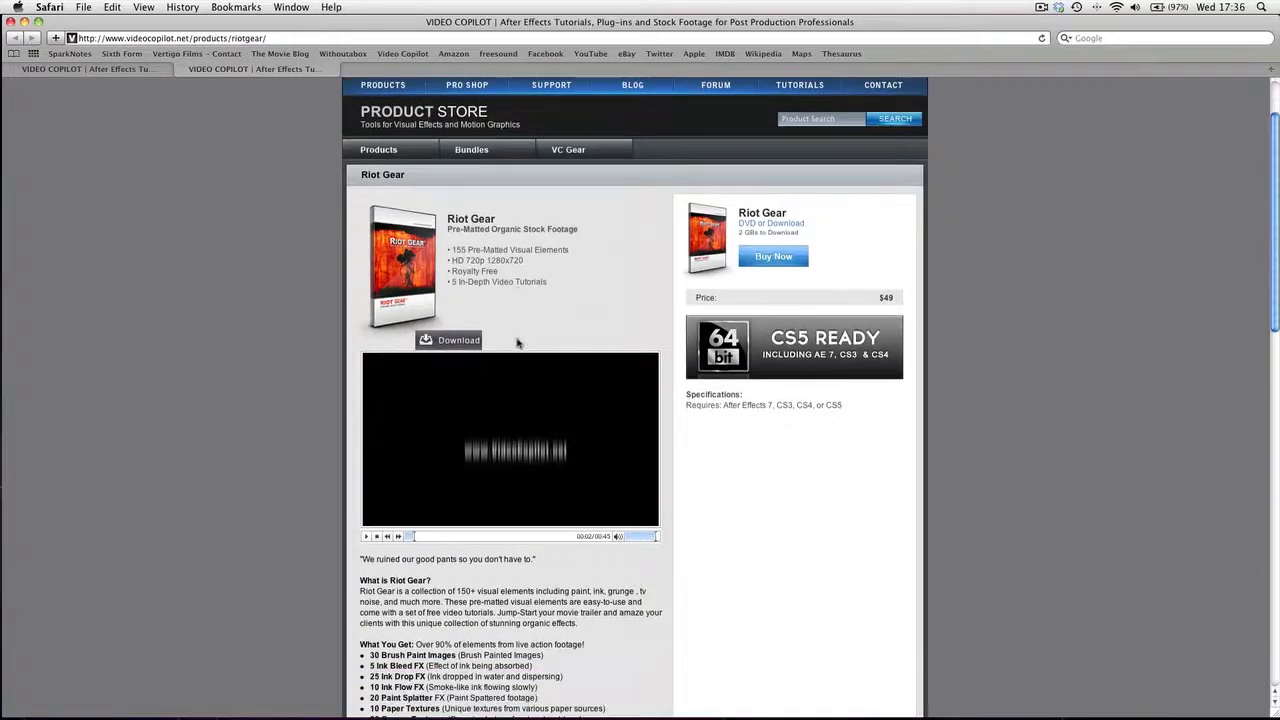
scroll(down, 3)
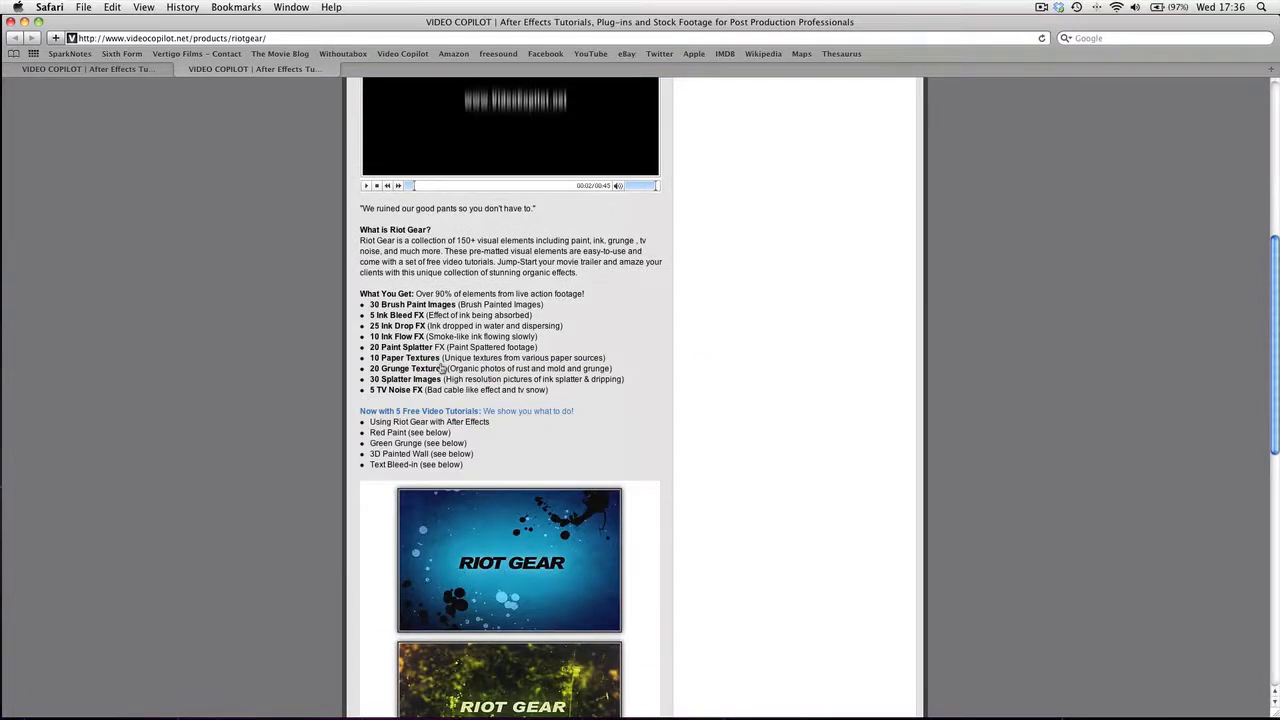
mouse_move(538, 600)
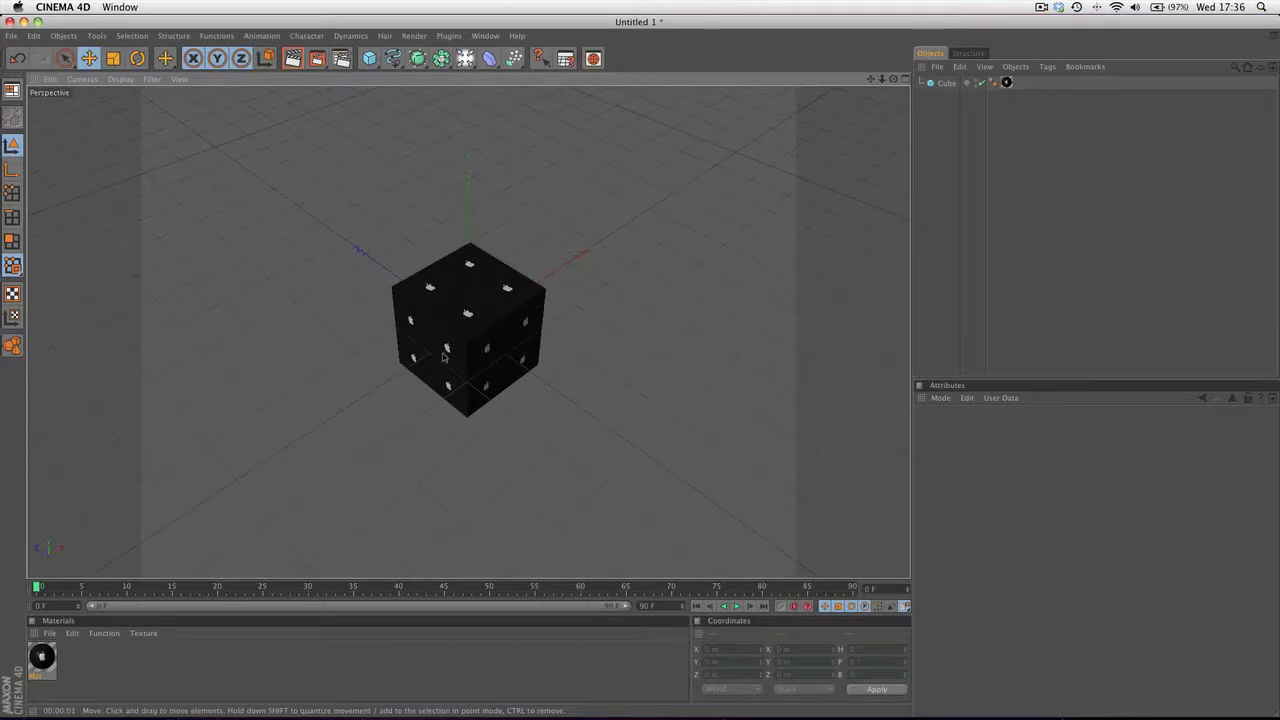
mouse_move(462, 356)
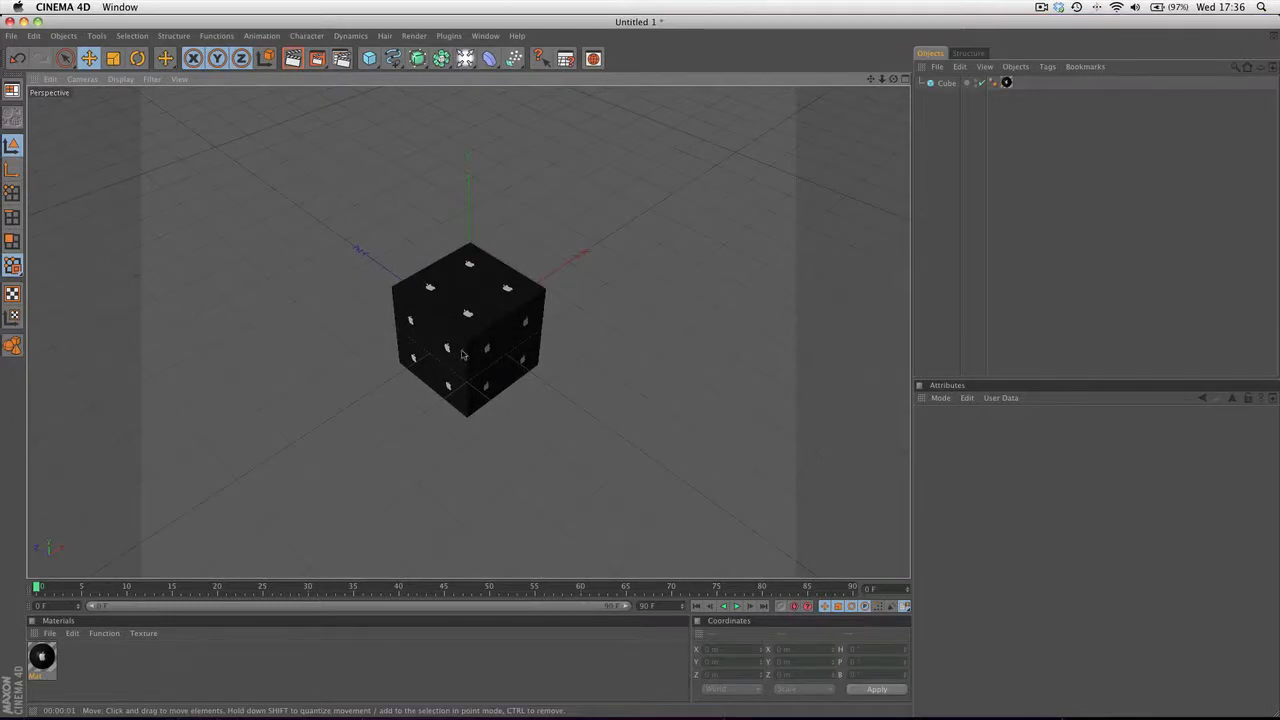
mouse_move(566, 537)
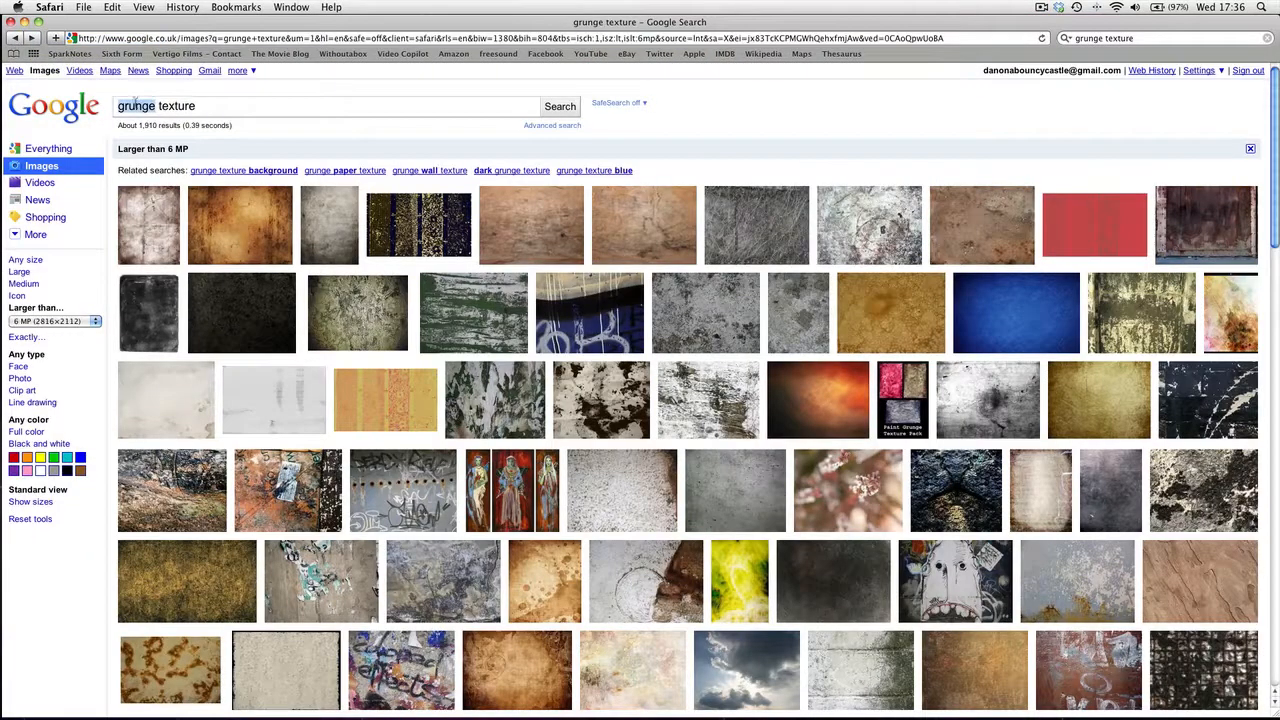
Search Google Images for 'wood texture', keeping the 6 MP size filter.
text(wood texture)
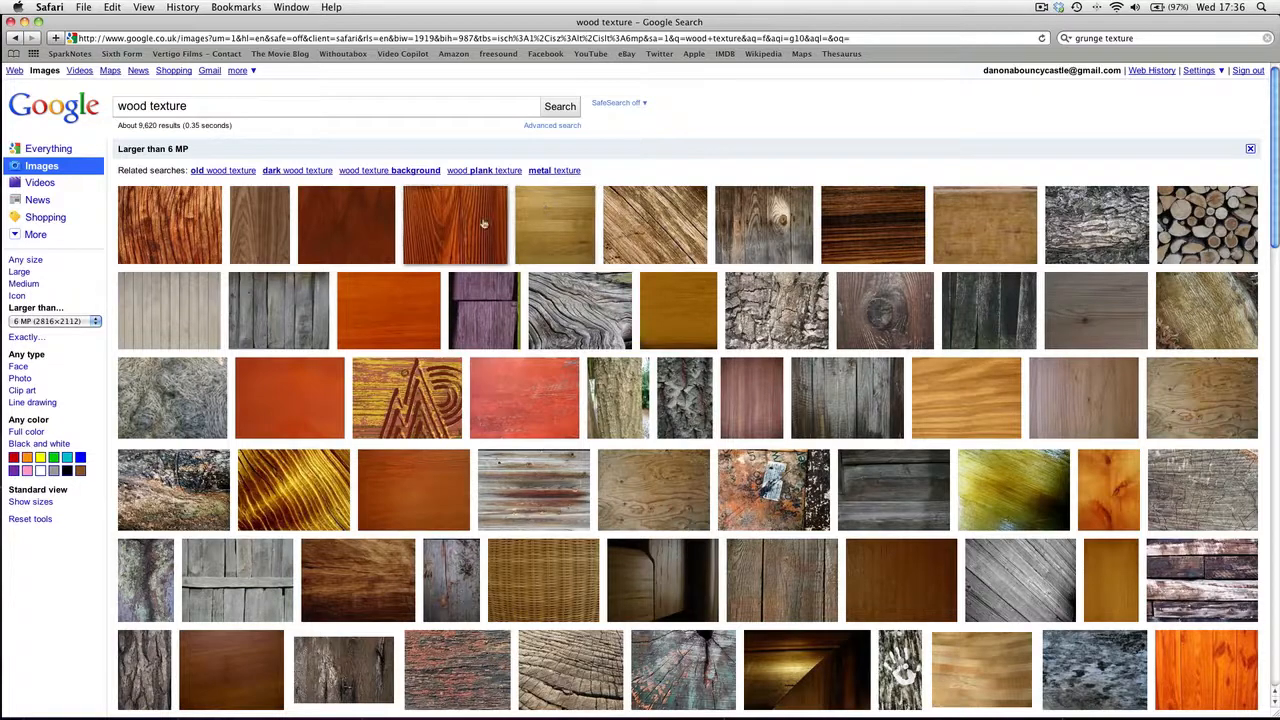
mouse_move(456, 224)
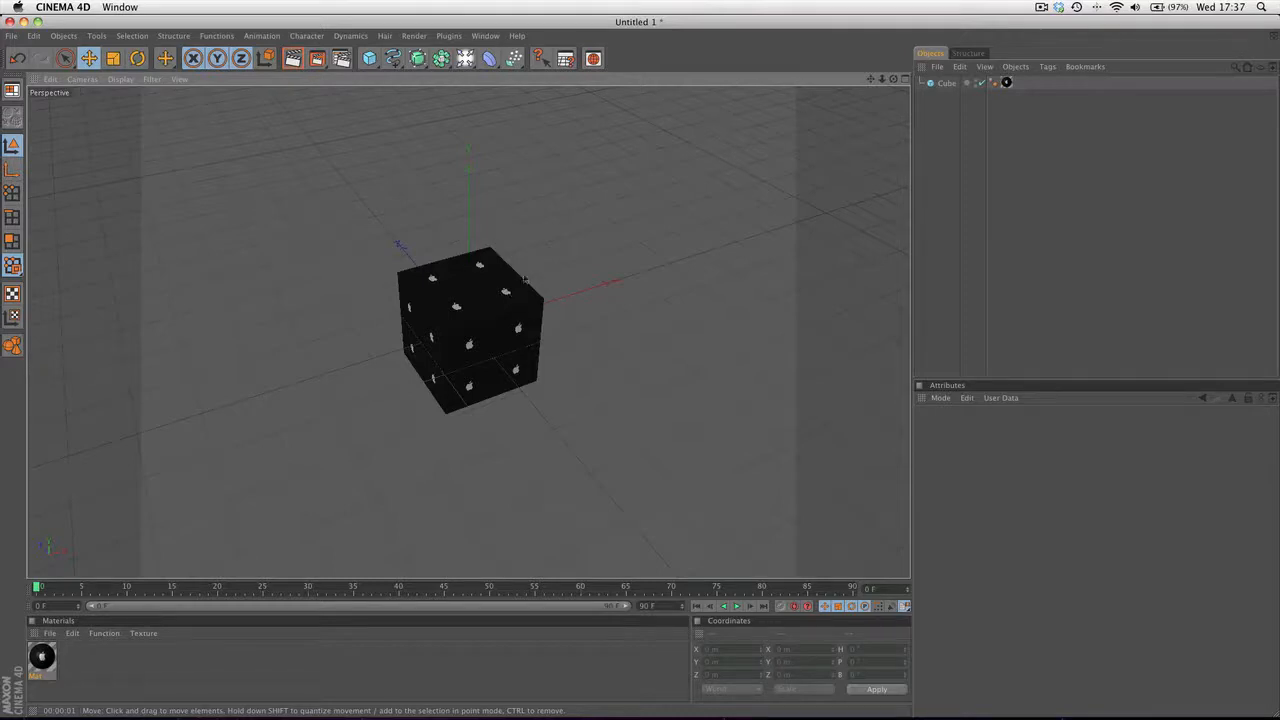
click(1042, 7)
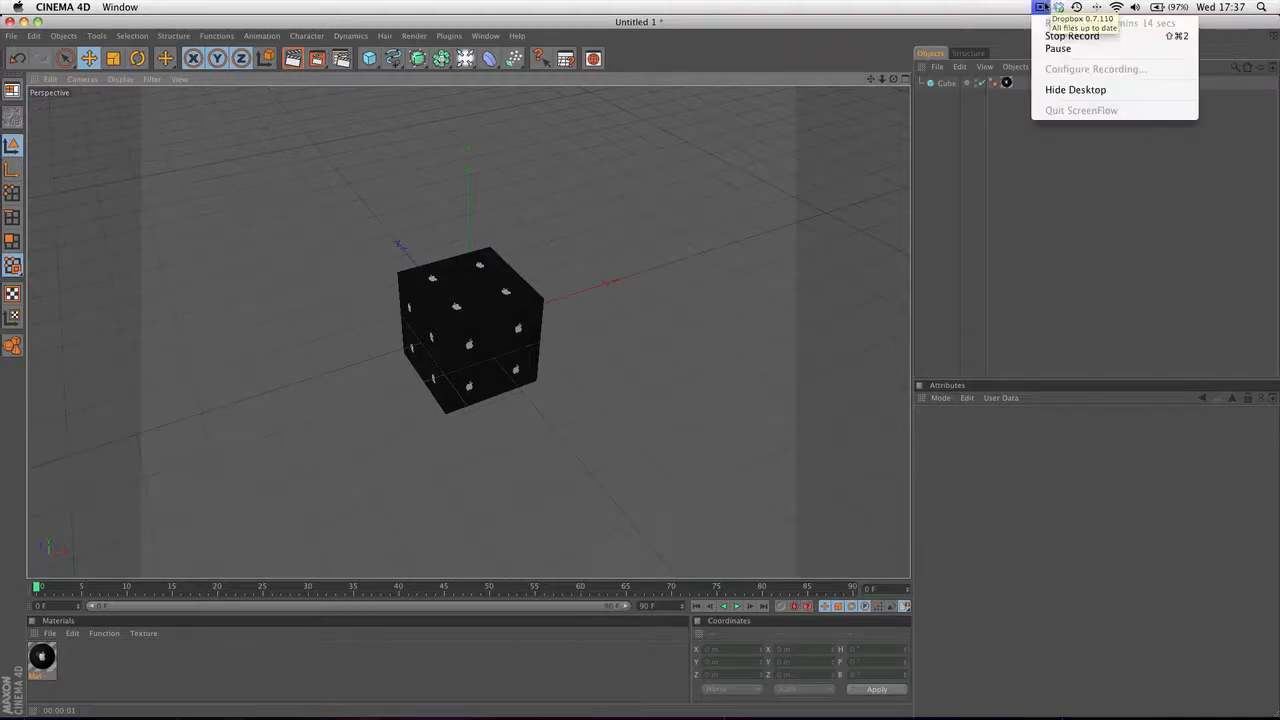